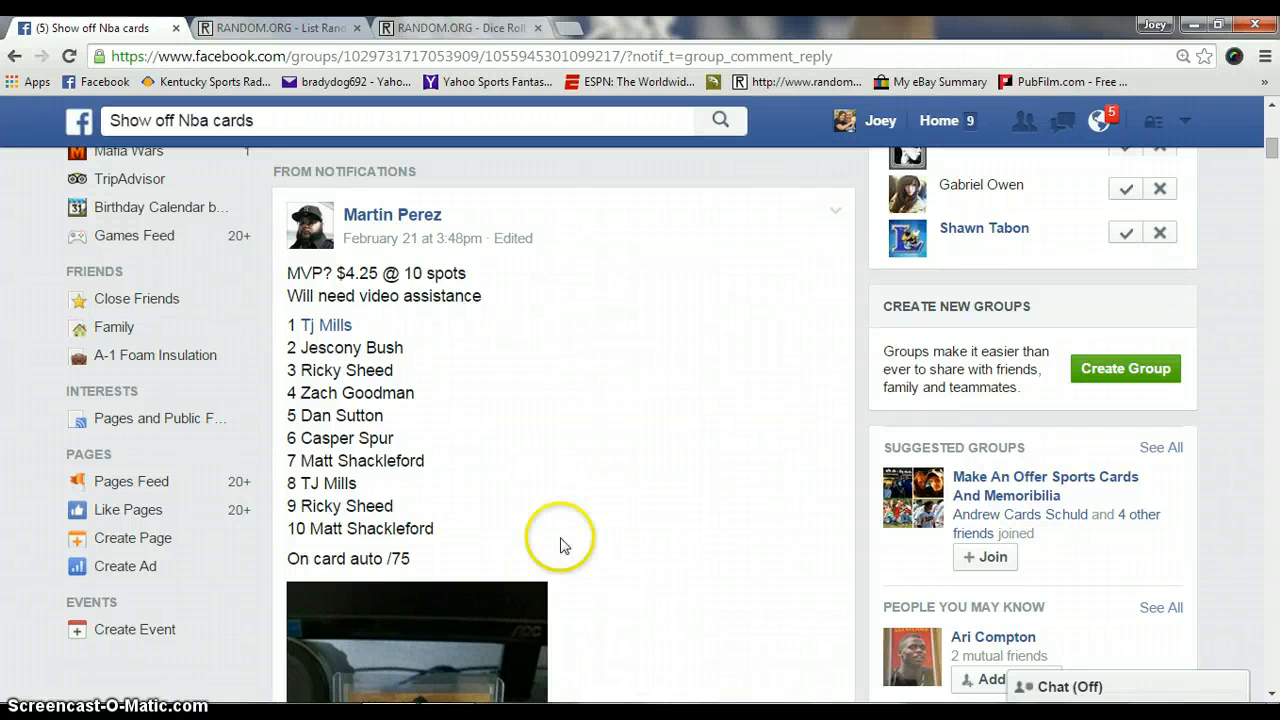
mouse_move(548, 540)
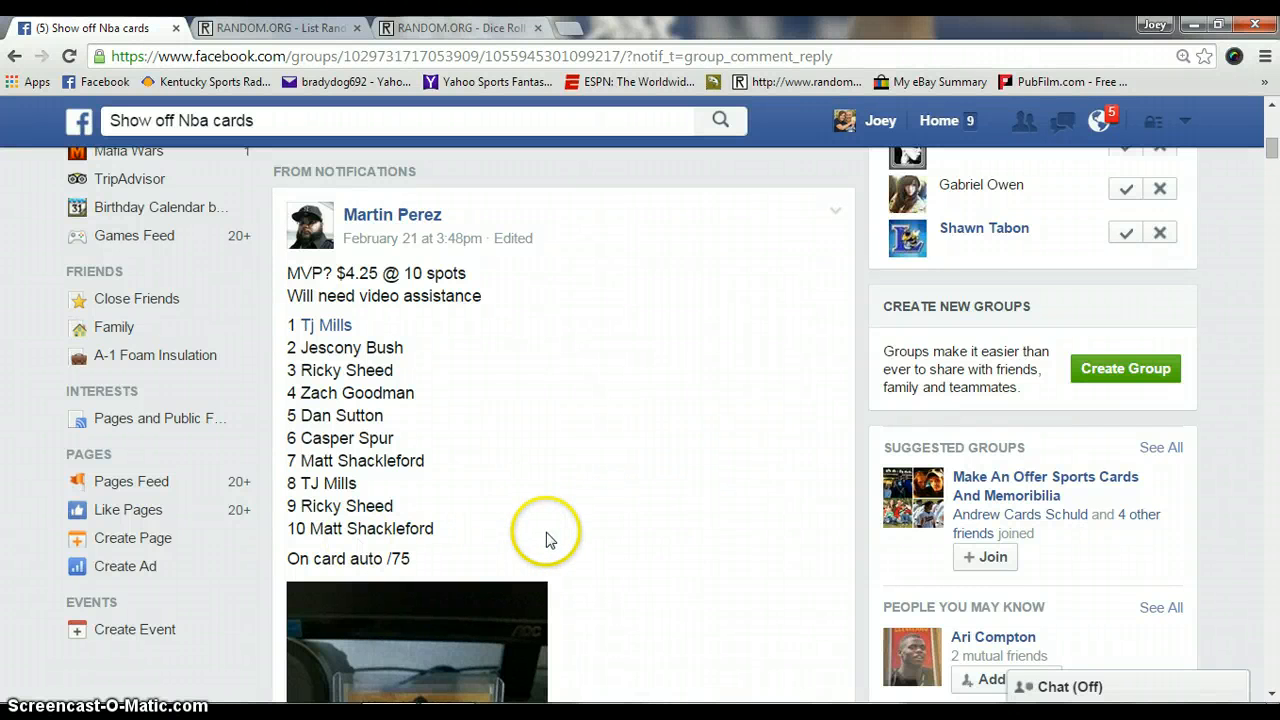
Read through the ten-spot break post and scroll to its newest 'live' comment
scroll("down", 3)
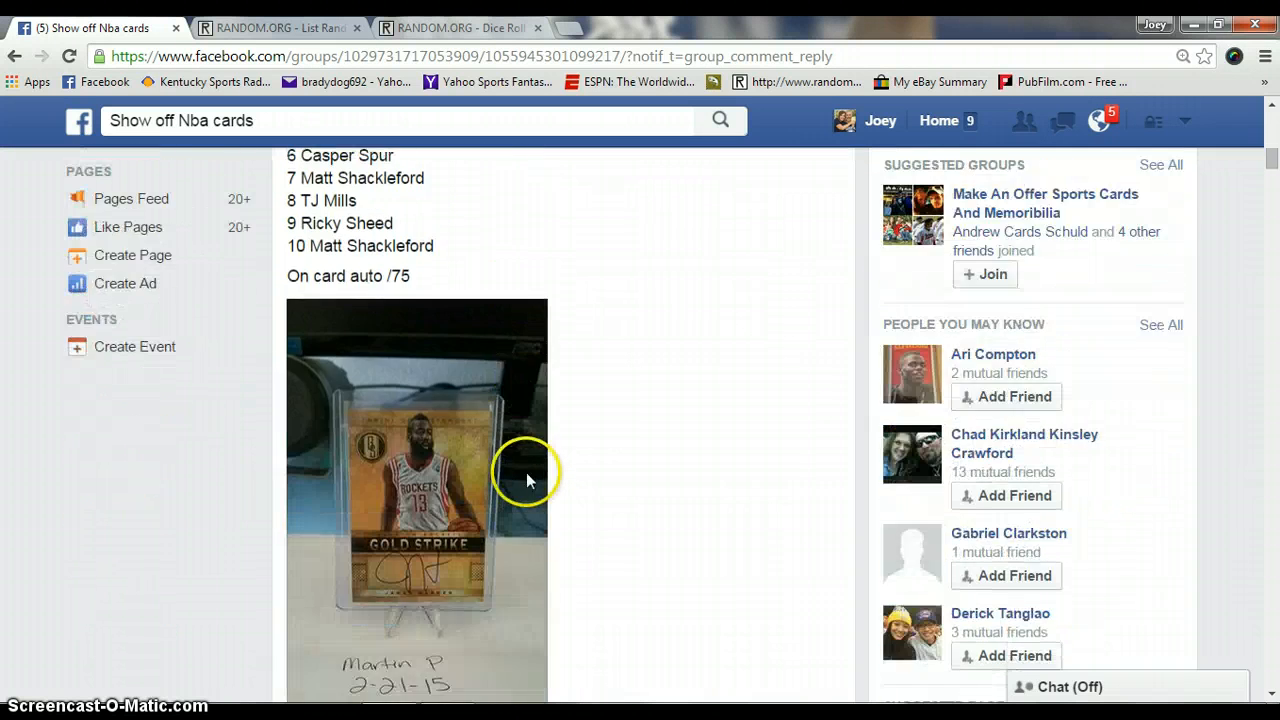
scroll("up", 3)
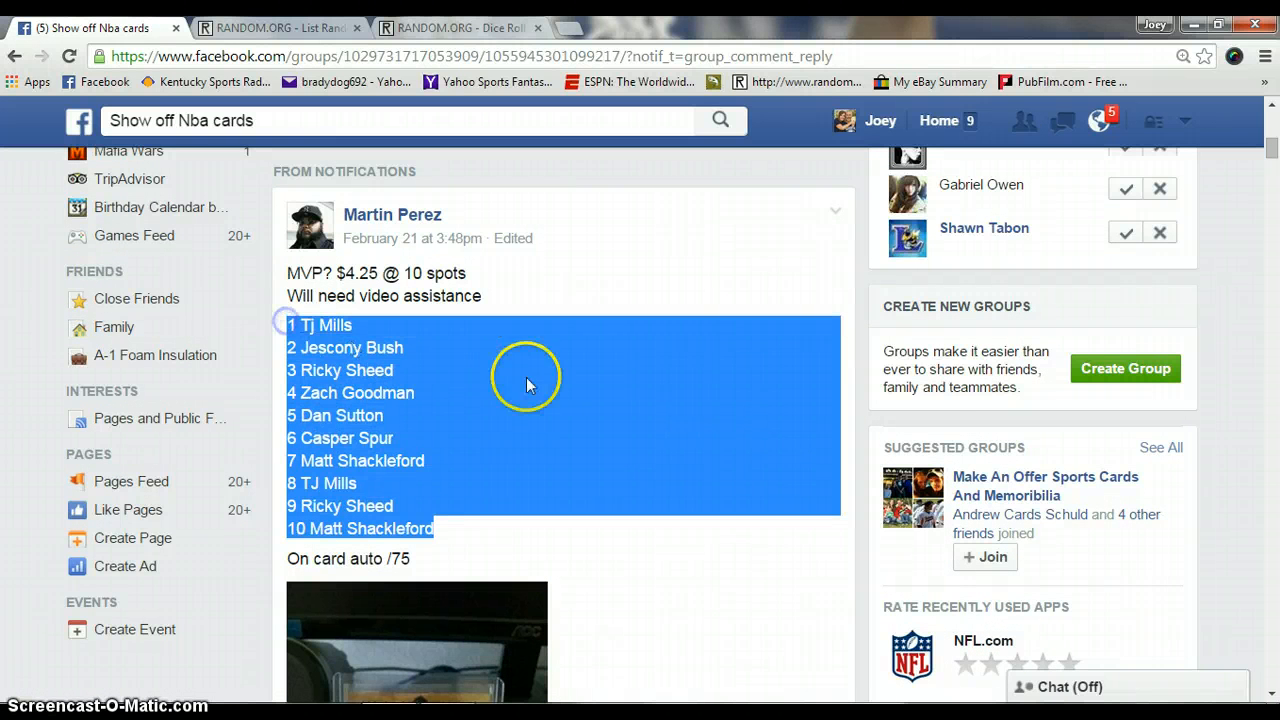
scroll("down", 3)
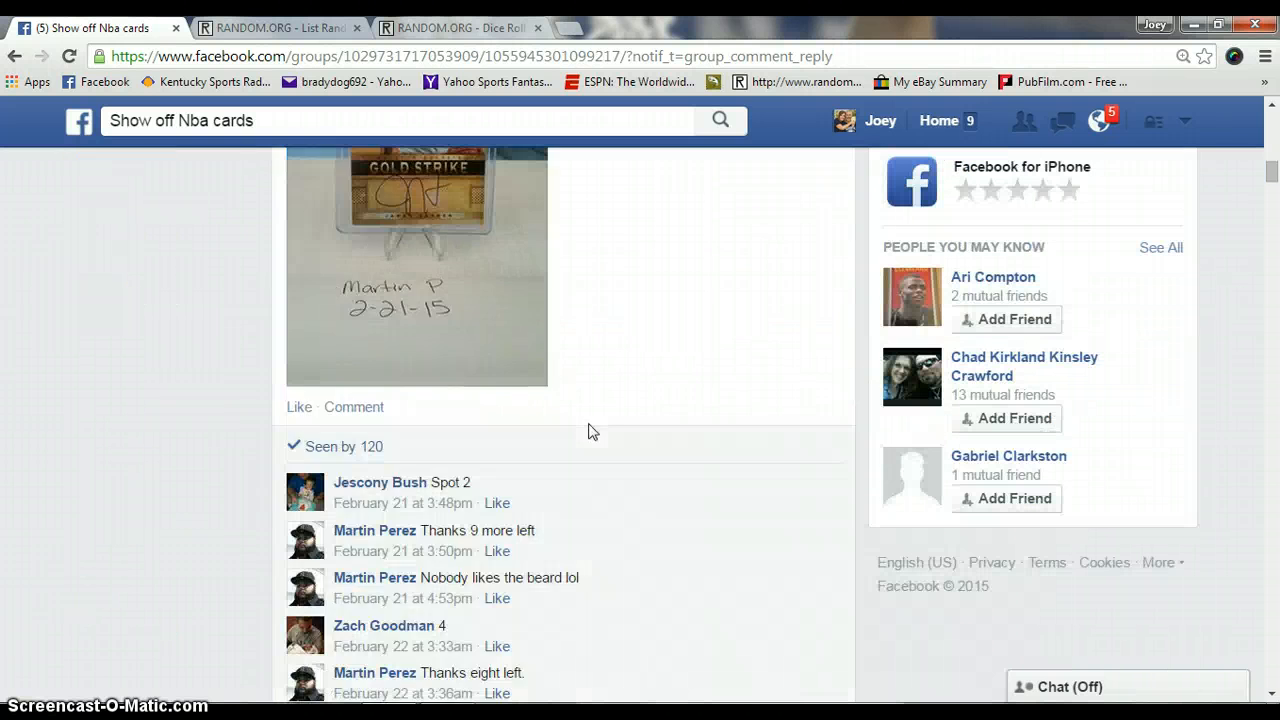
scroll("down", 3)
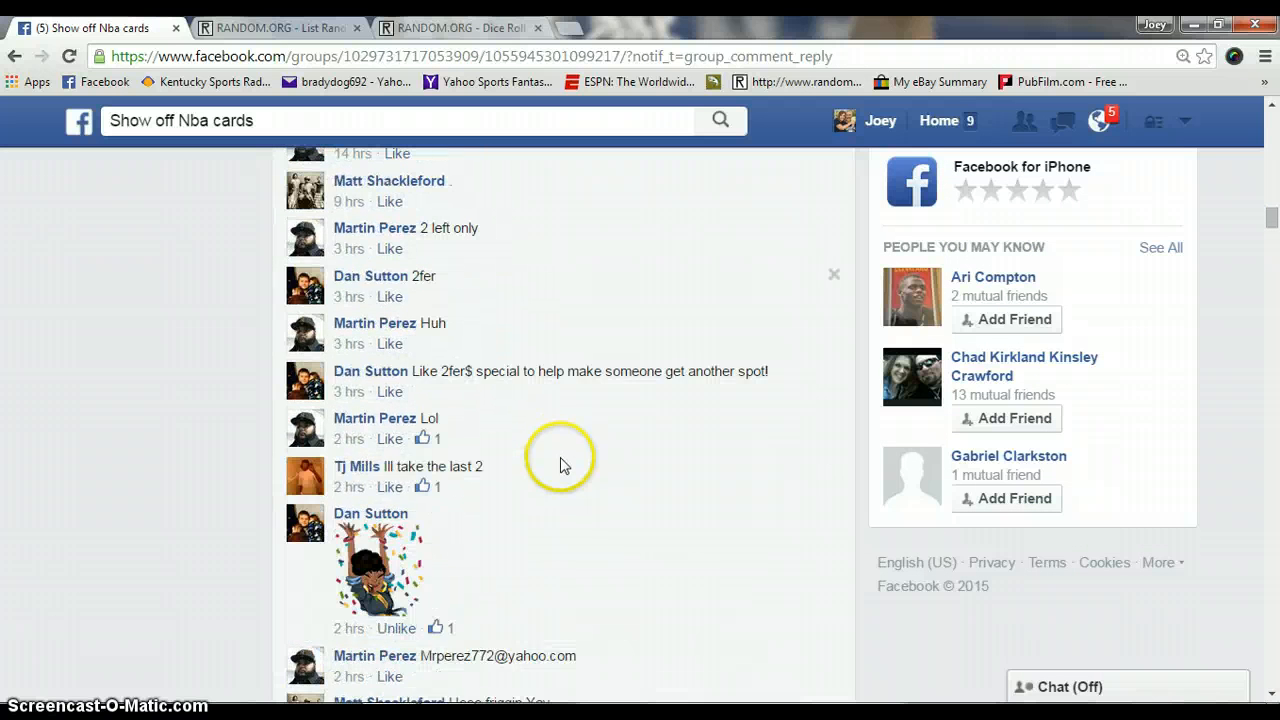
scroll("down", 3)
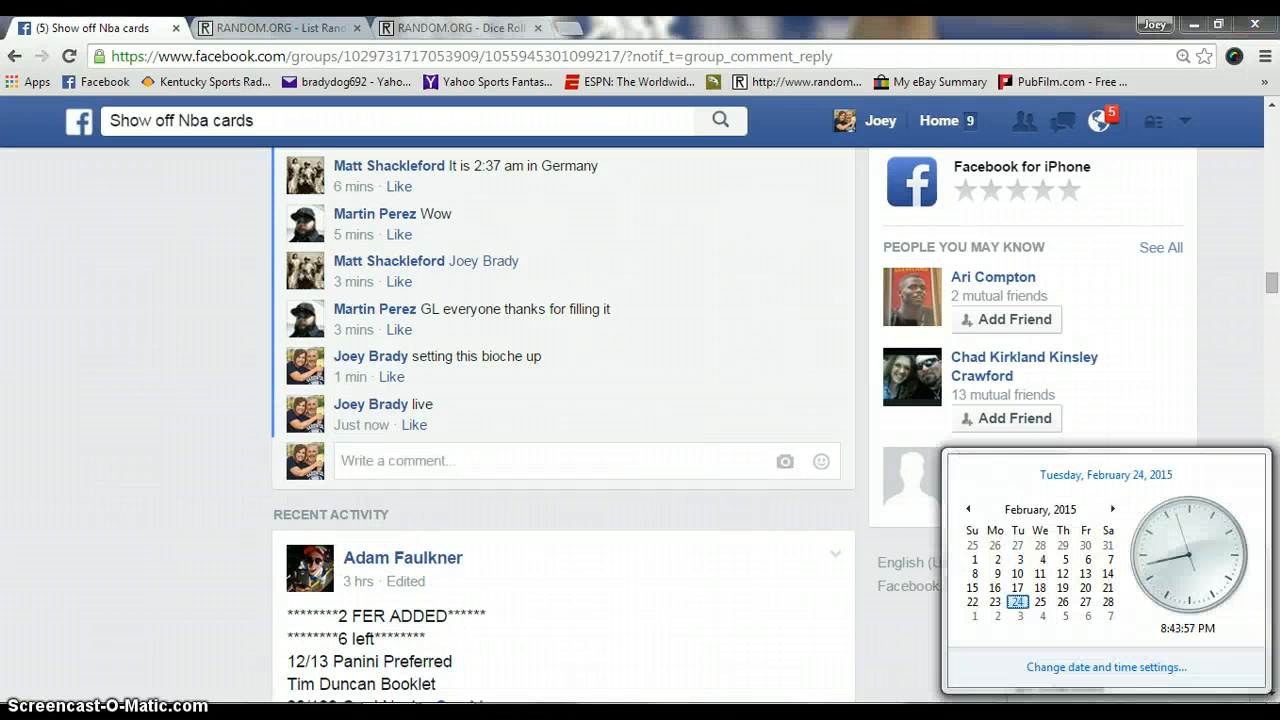
mouse_move(1196, 650)
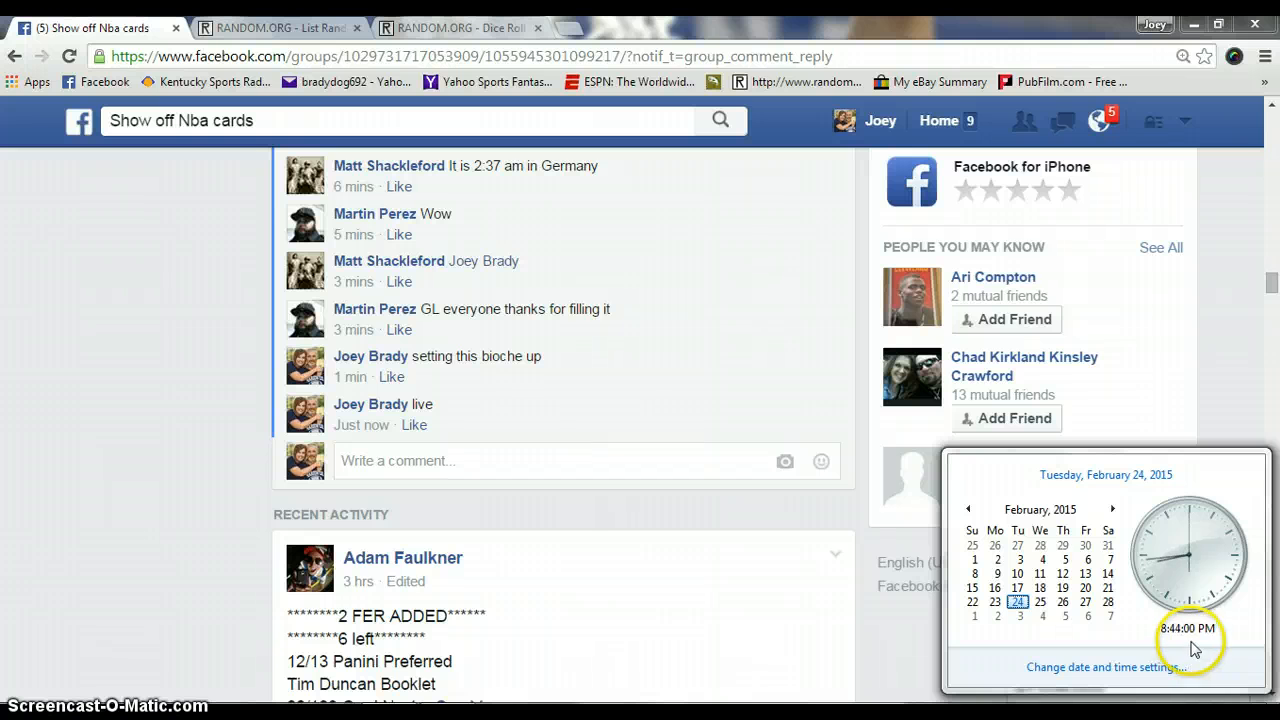
mouse_move(356, 424)
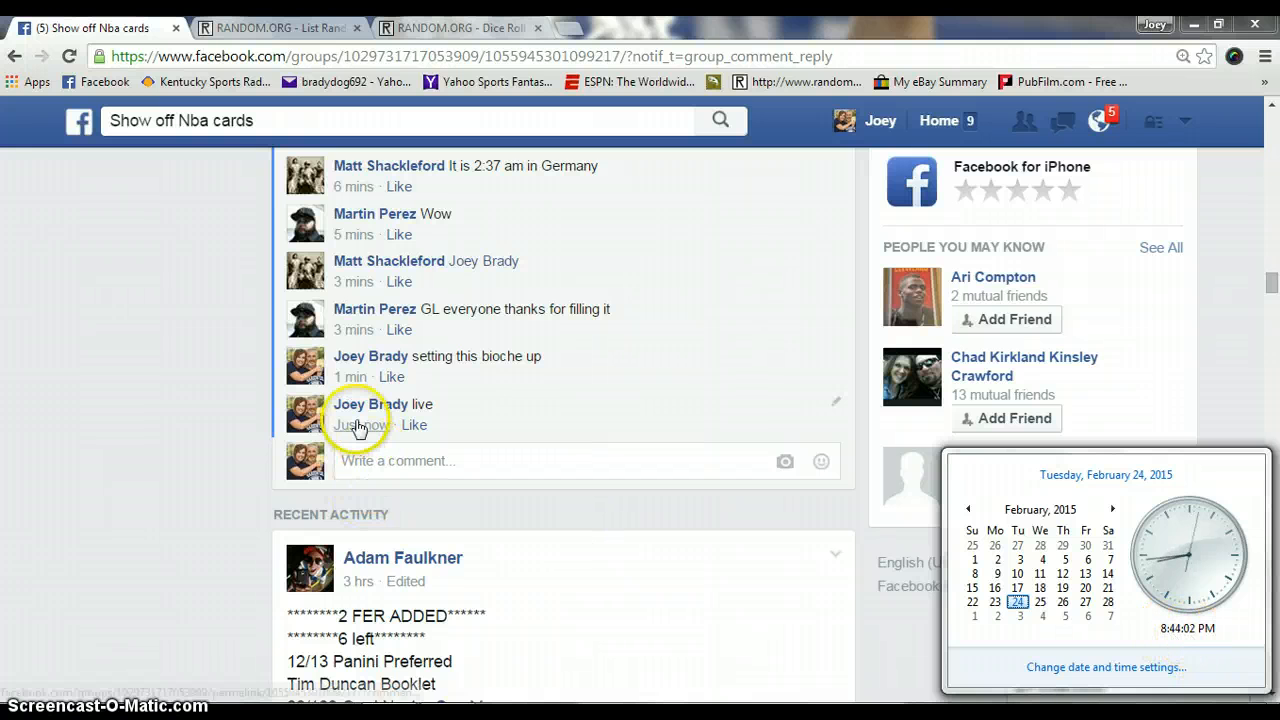
mouse_move(362, 424)
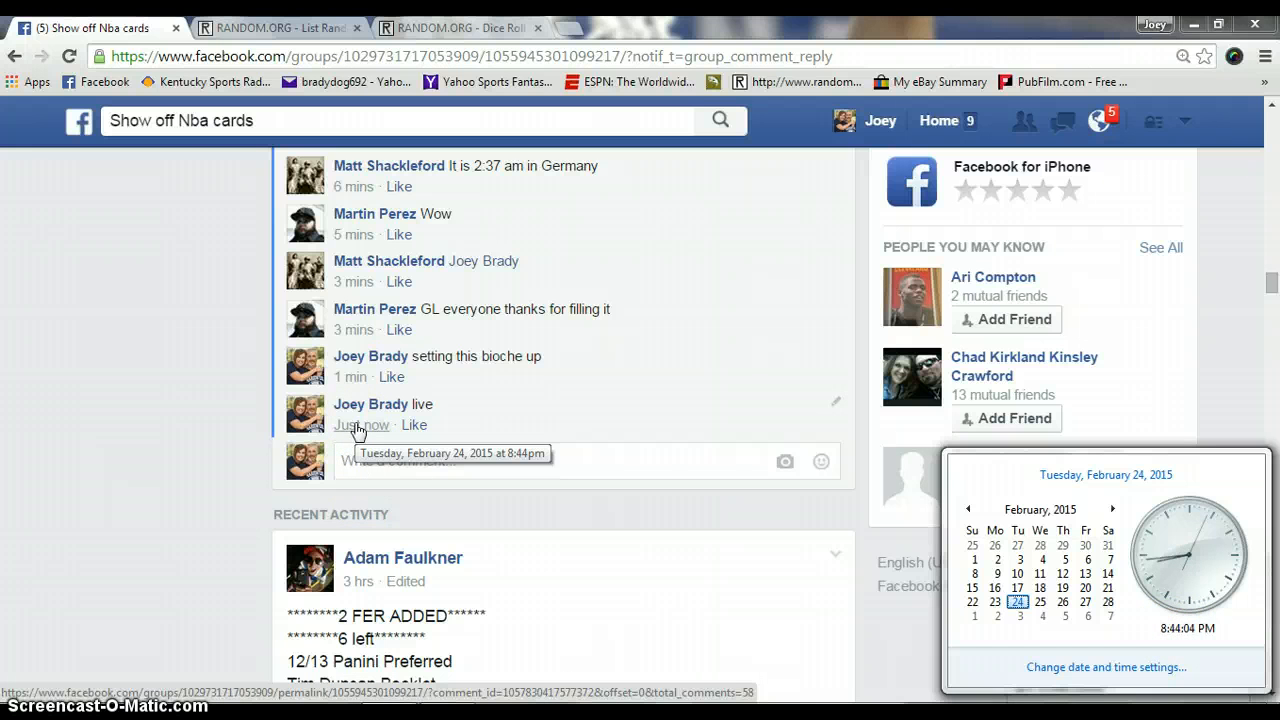
Switch from the Facebook thread to the RANDOM.ORG List Randomizer holding the ten names
left_click(278, 28)
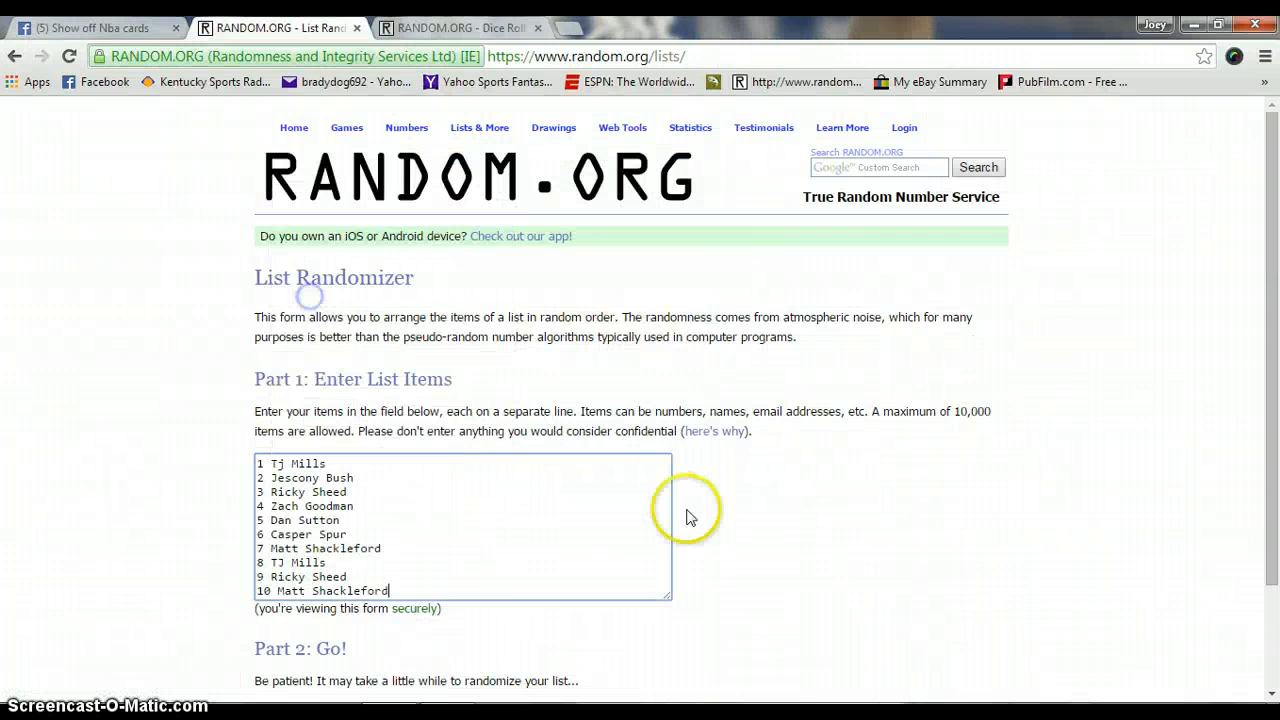
Roll two dice in the Dice Roller (1 and 6, total seven) and return to the List Randomizer
left_click(456, 28)
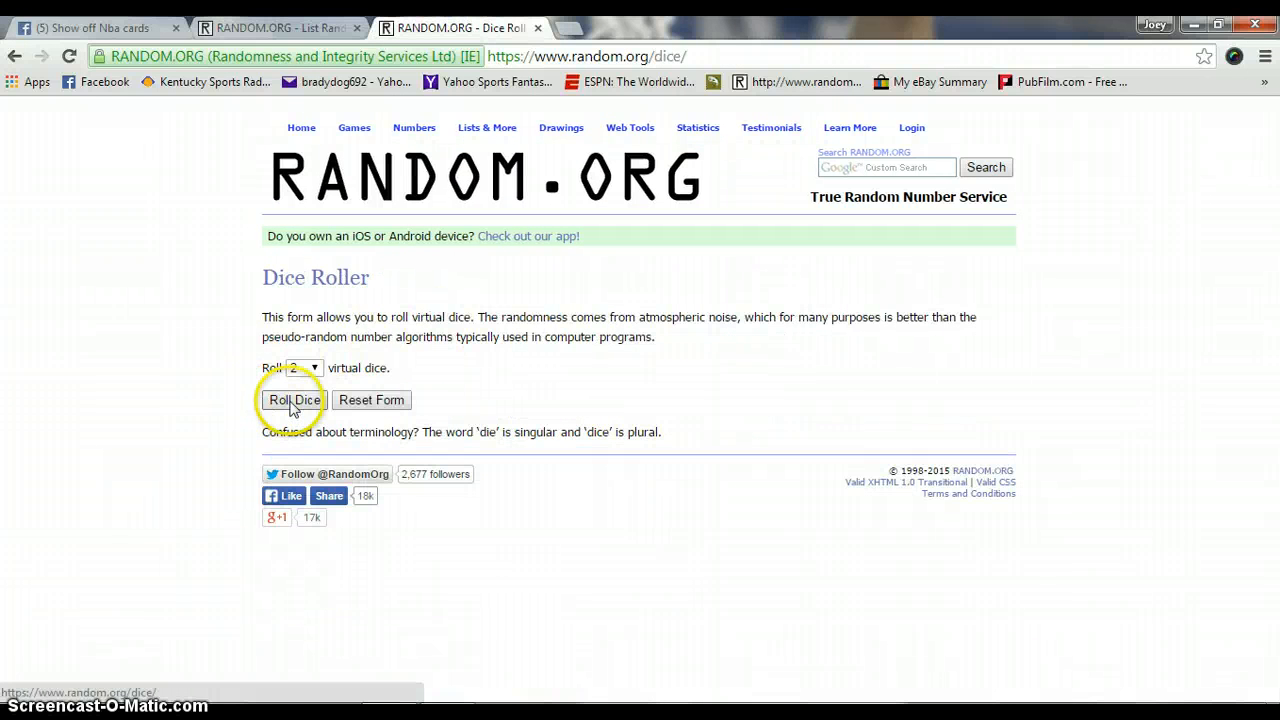
left_click(292, 400)
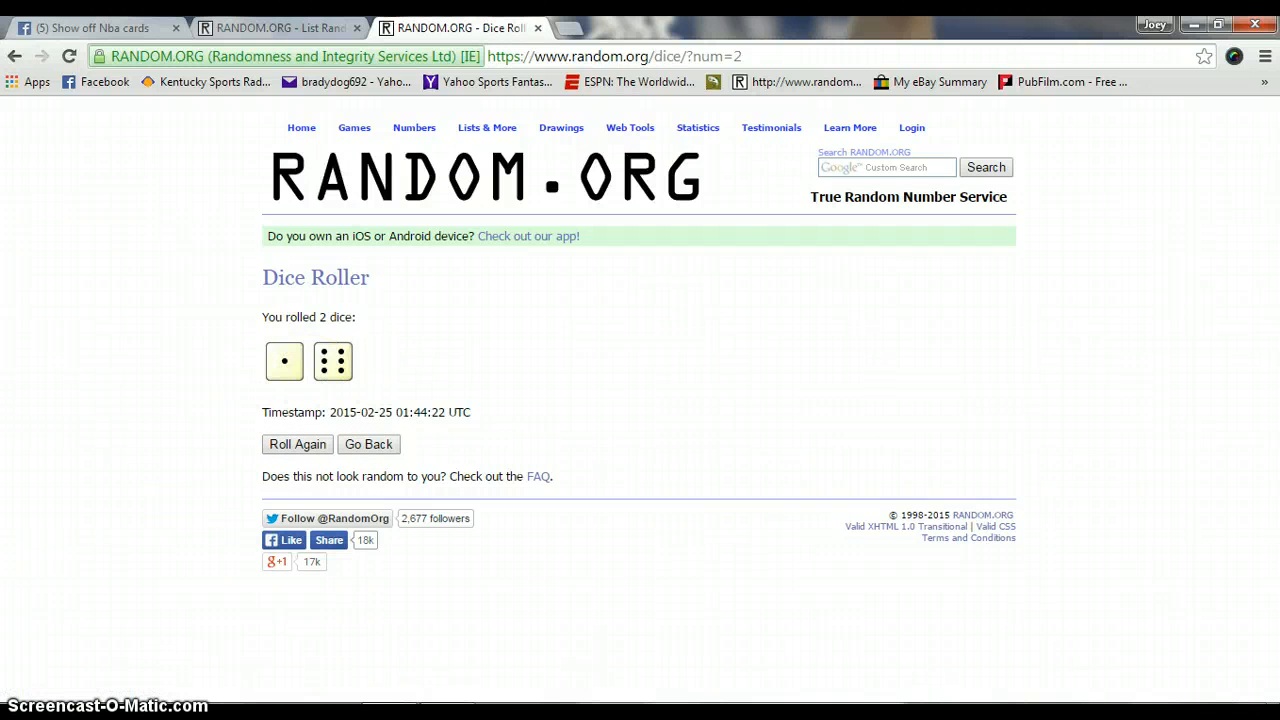
left_click(278, 28)
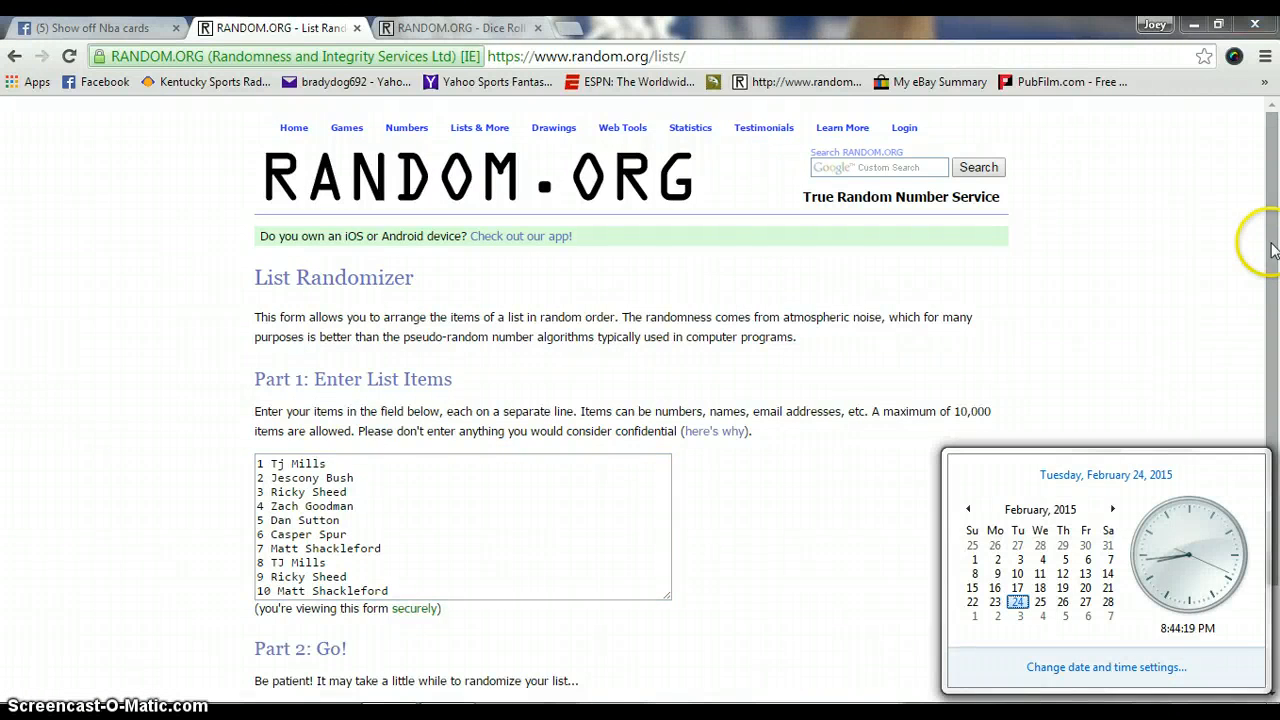
Randomize the ten-name list six times, then recheck the 1-and-6 dice result
scroll("down", 3)
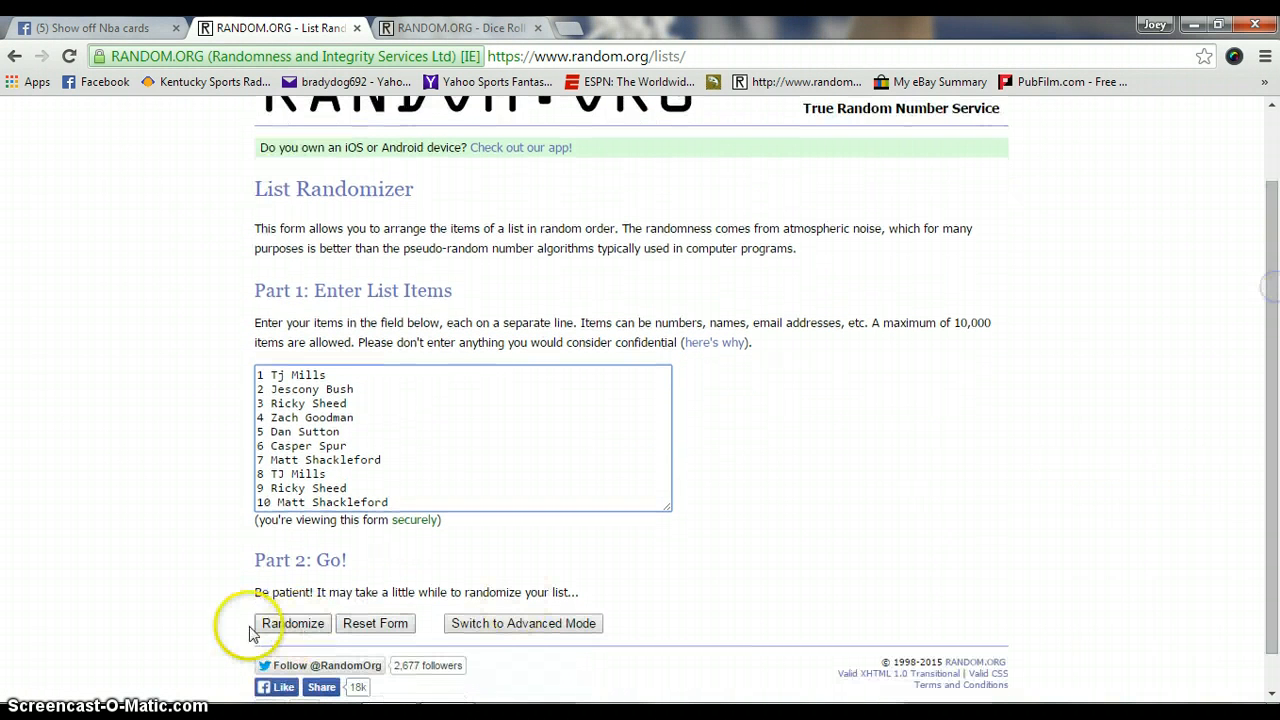
left_click(292, 624)
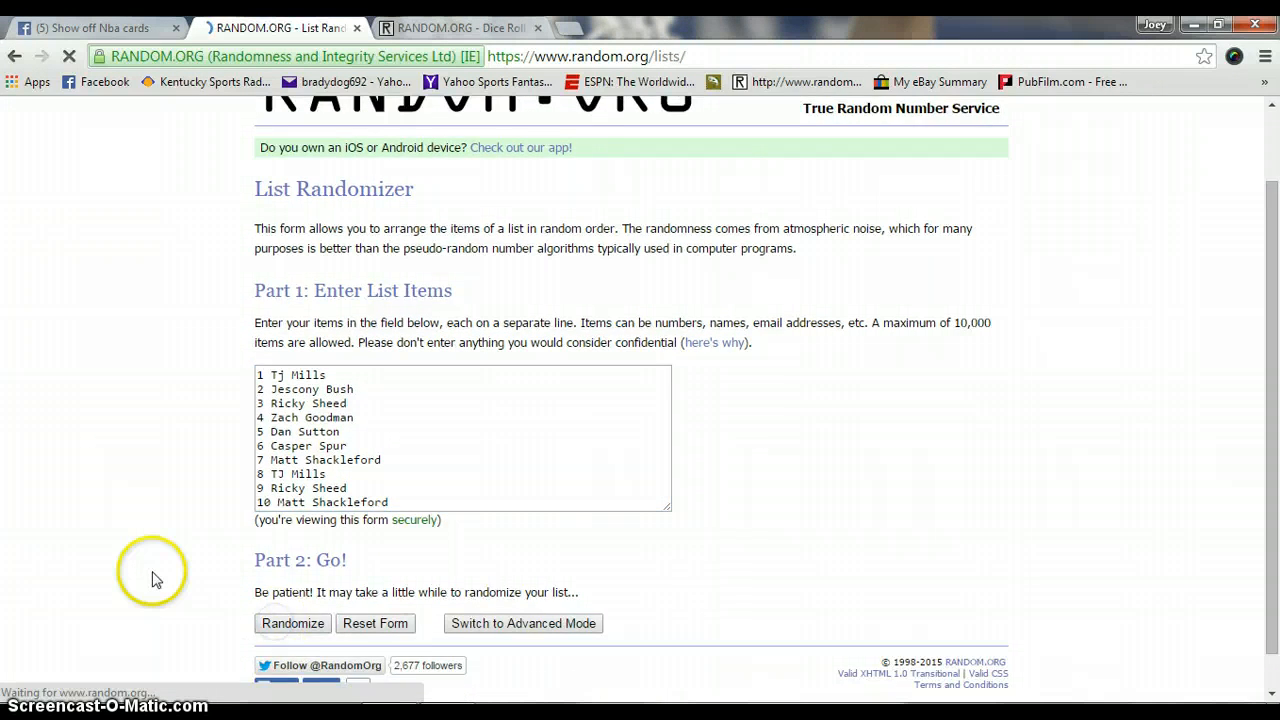
left_click(292, 624)
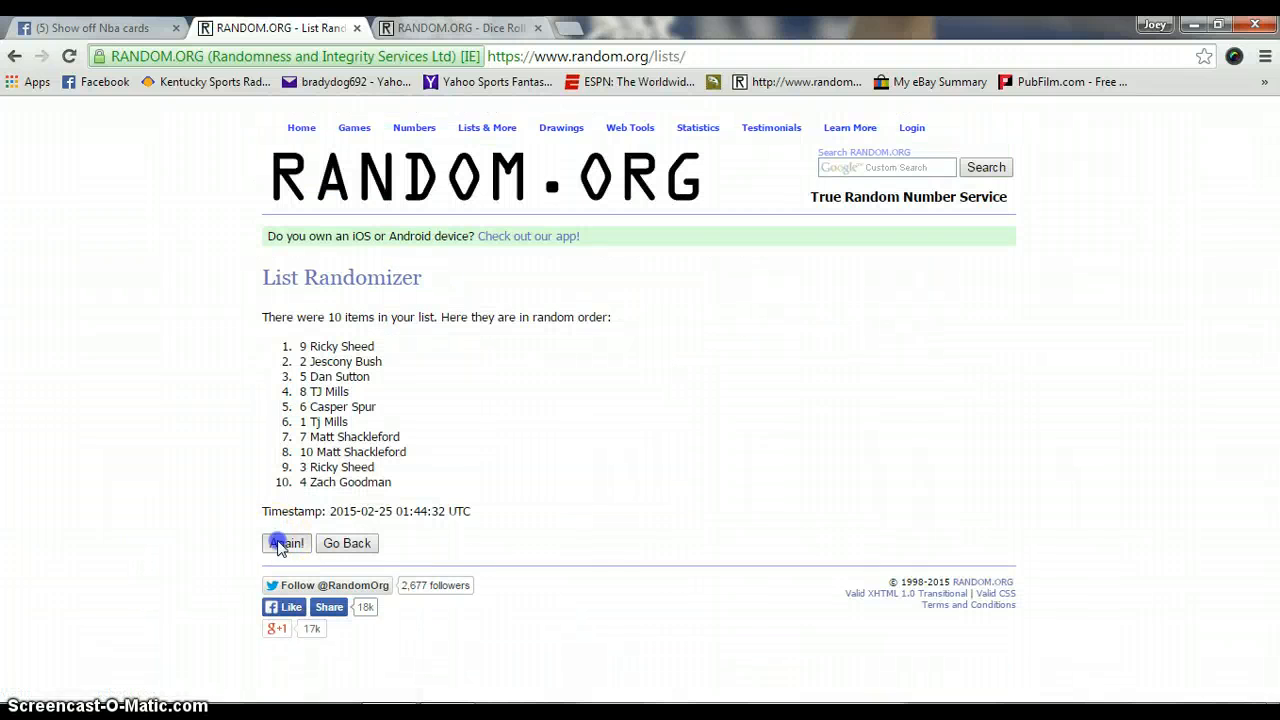
left_click(286, 544)
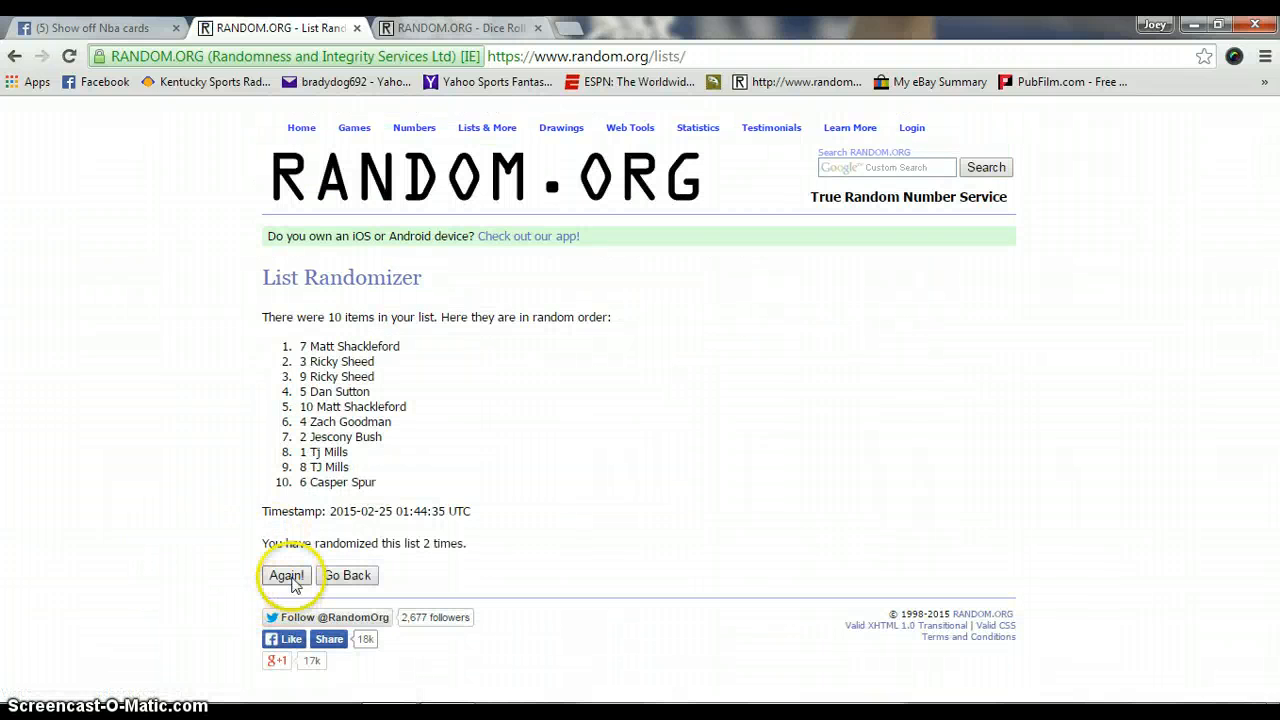
left_click(284, 576)
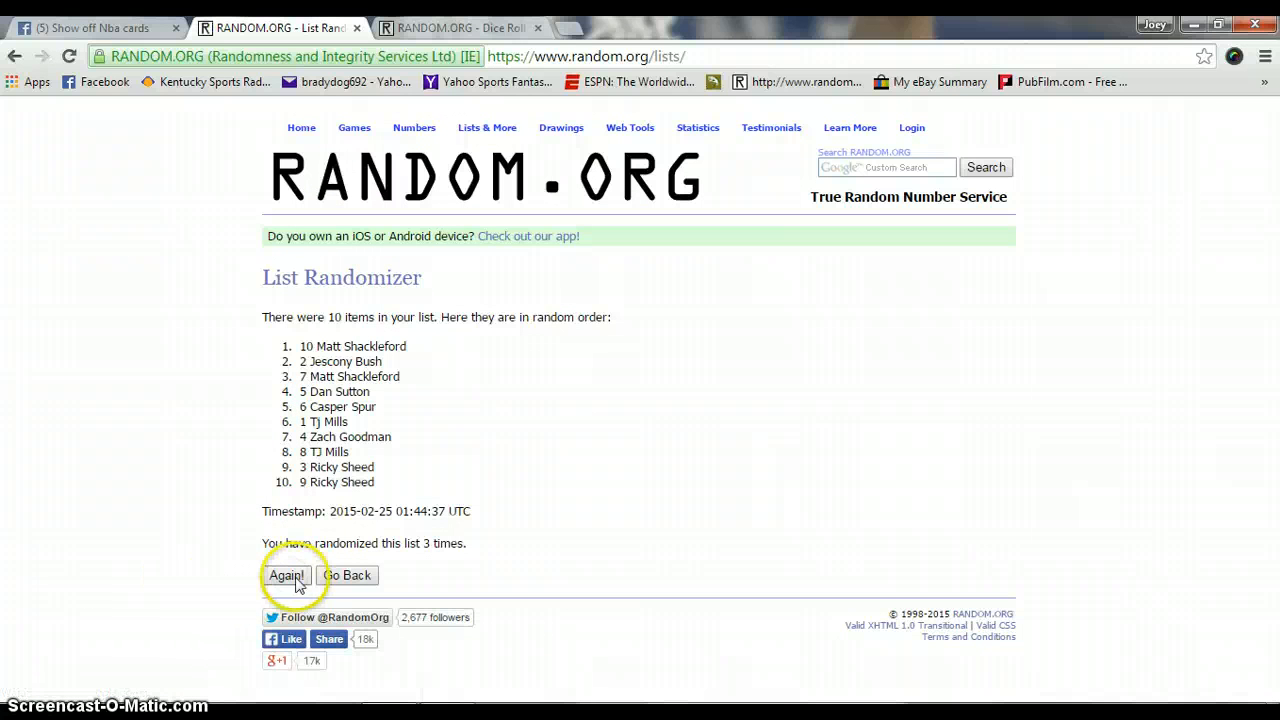
left_click(284, 576)
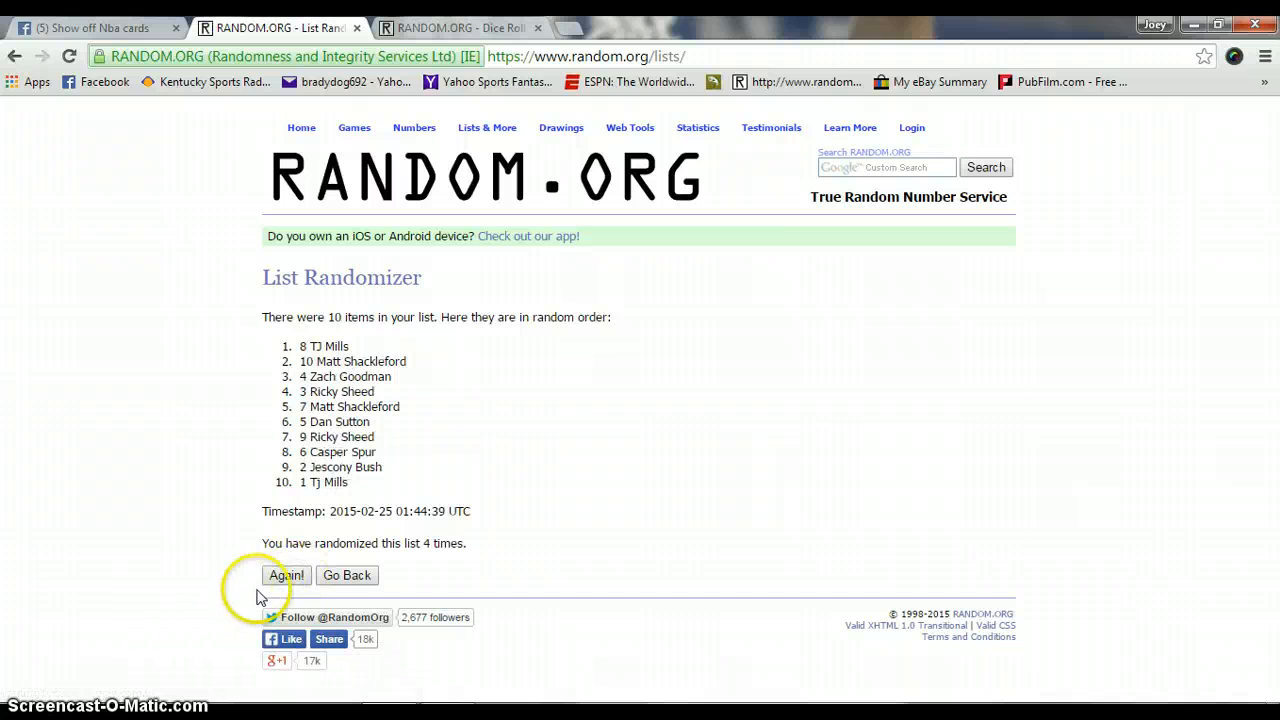
left_click(286, 576)
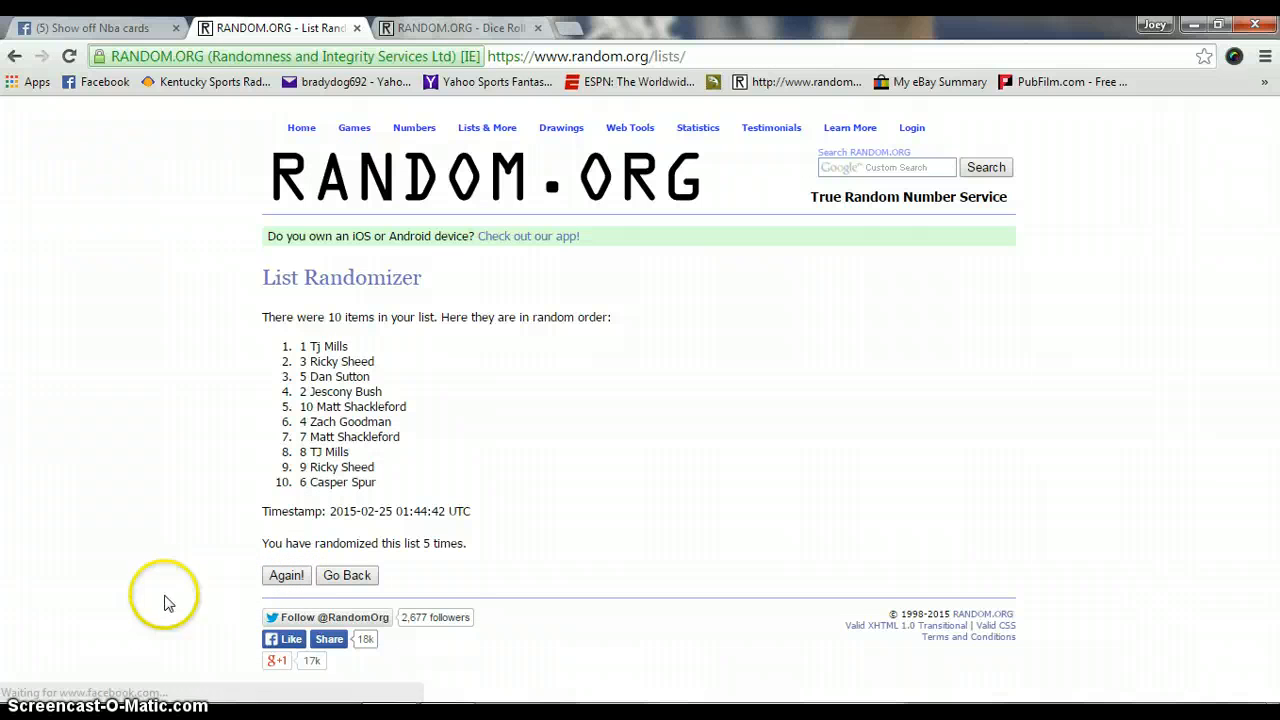
left_click(286, 576)
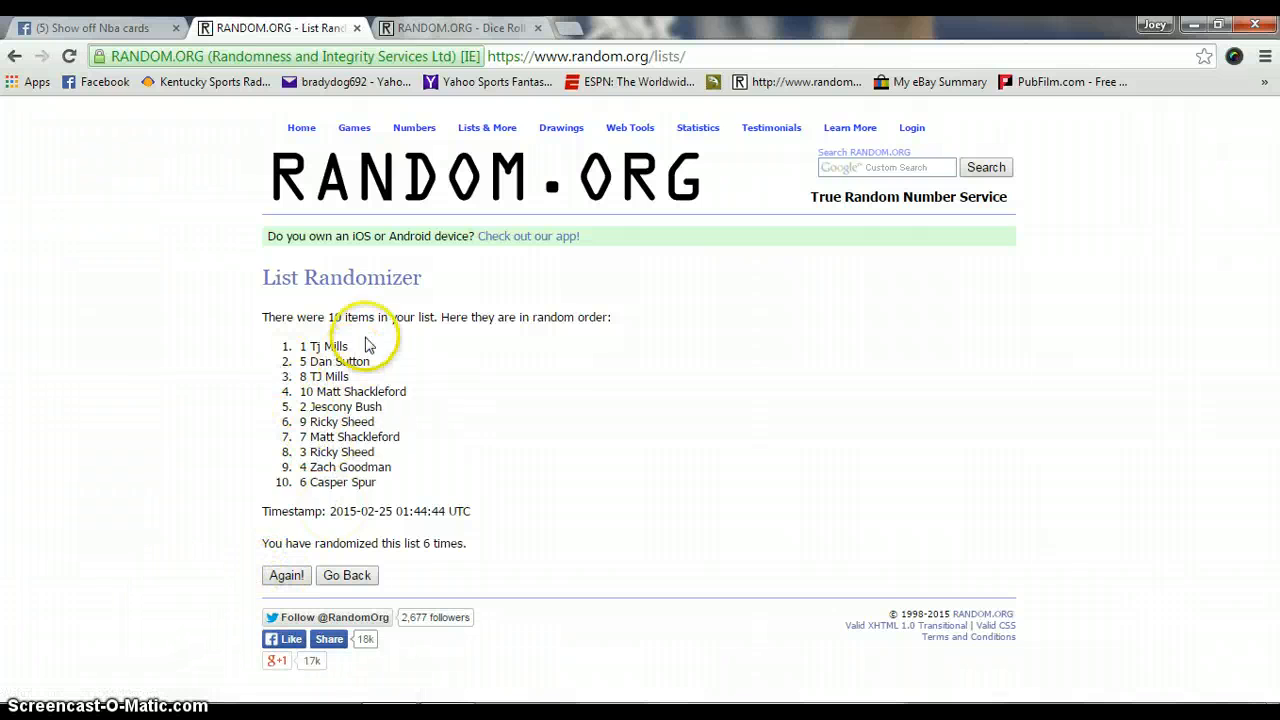
left_click(460, 28)
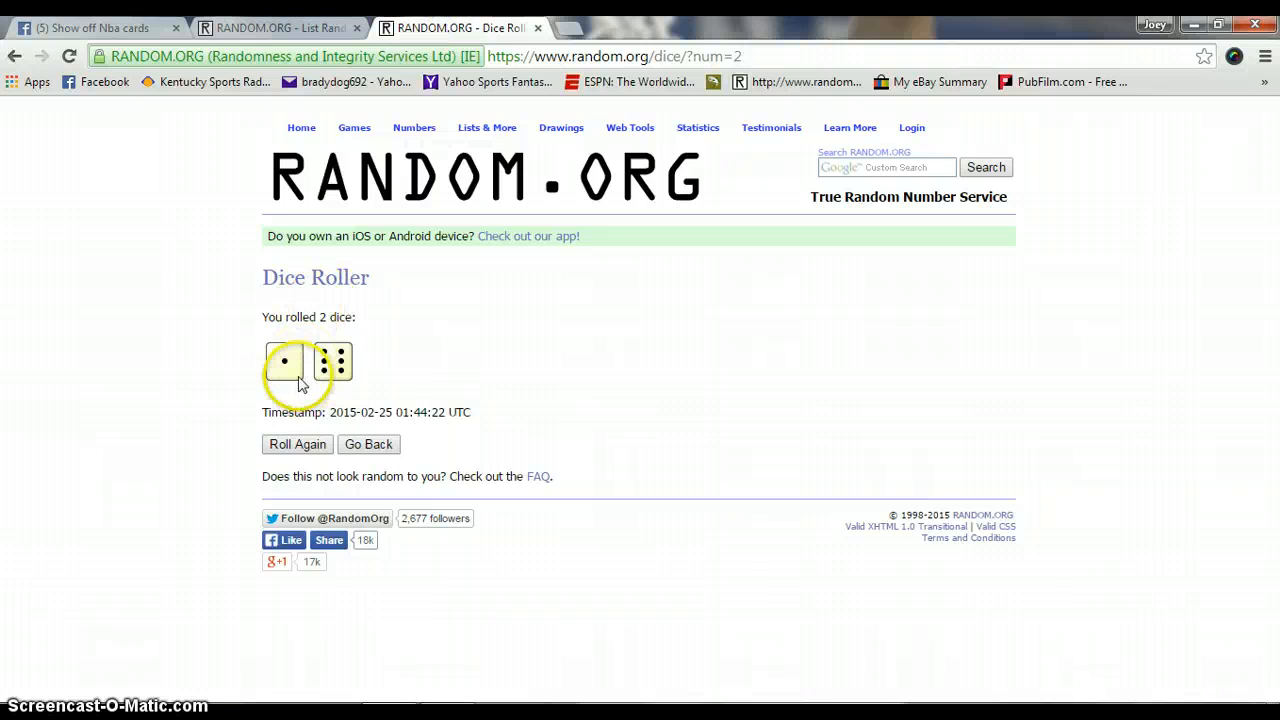
Randomize the list a seventh time so the shuffle count matches the dice total
left_click(280, 28)
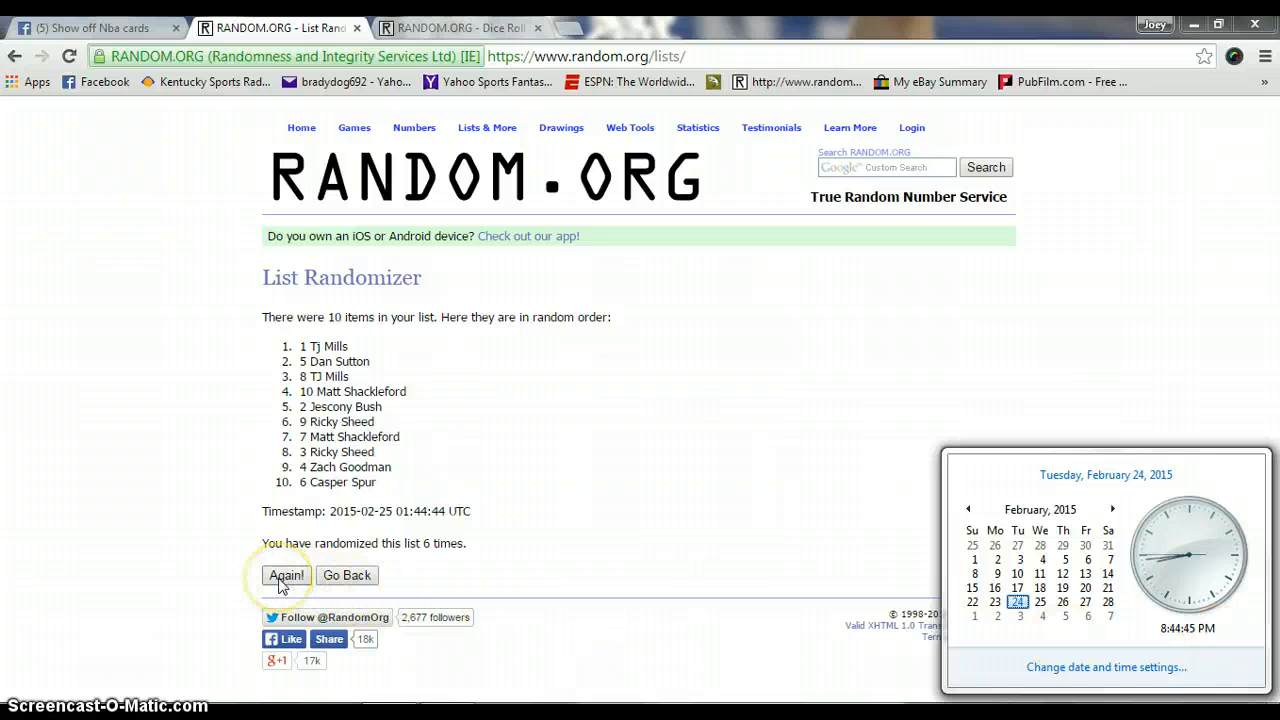
left_click(286, 576)
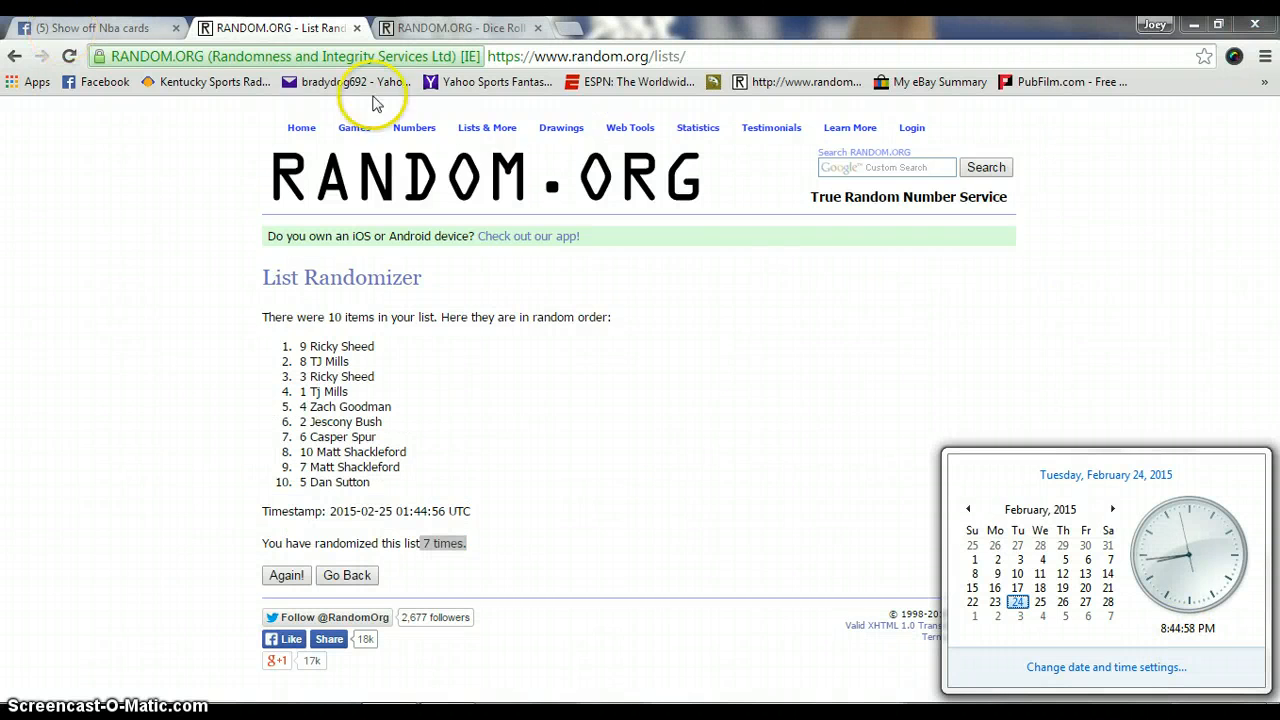
mouse_move(1176, 640)
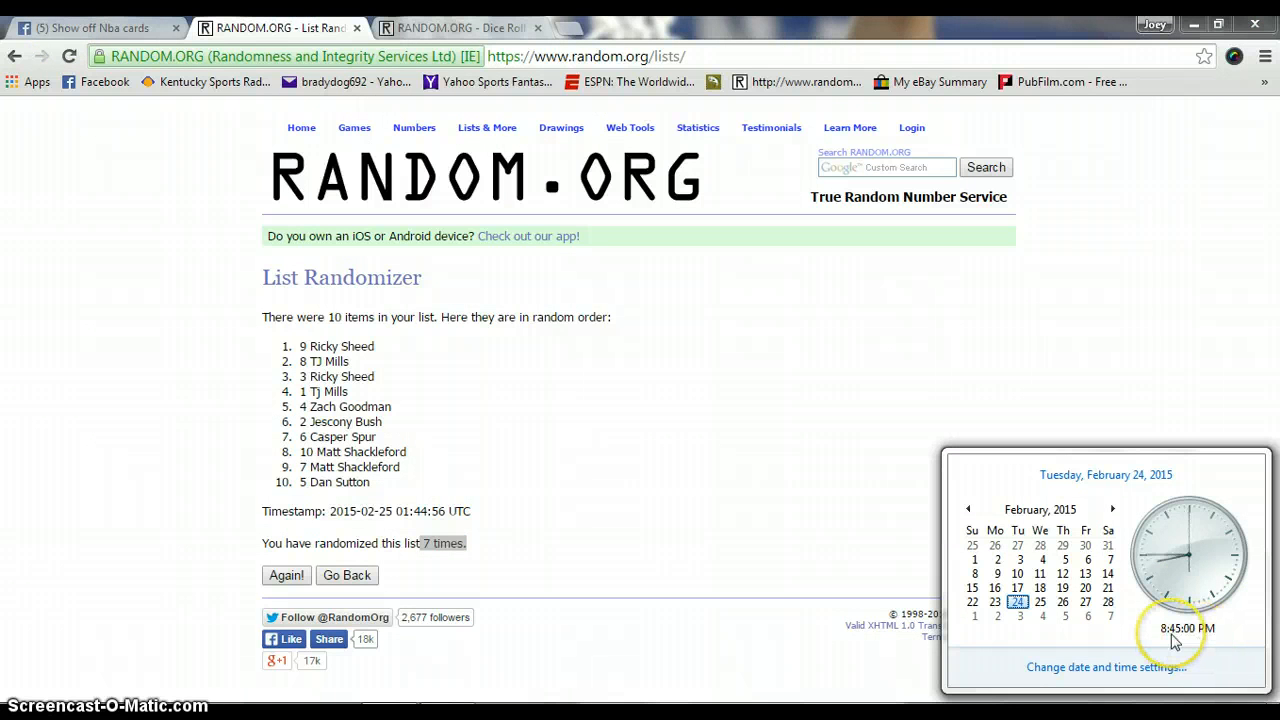
Post a 'done' comment in the Facebook group thread and check the taskbar clock
left_click(90, 28)
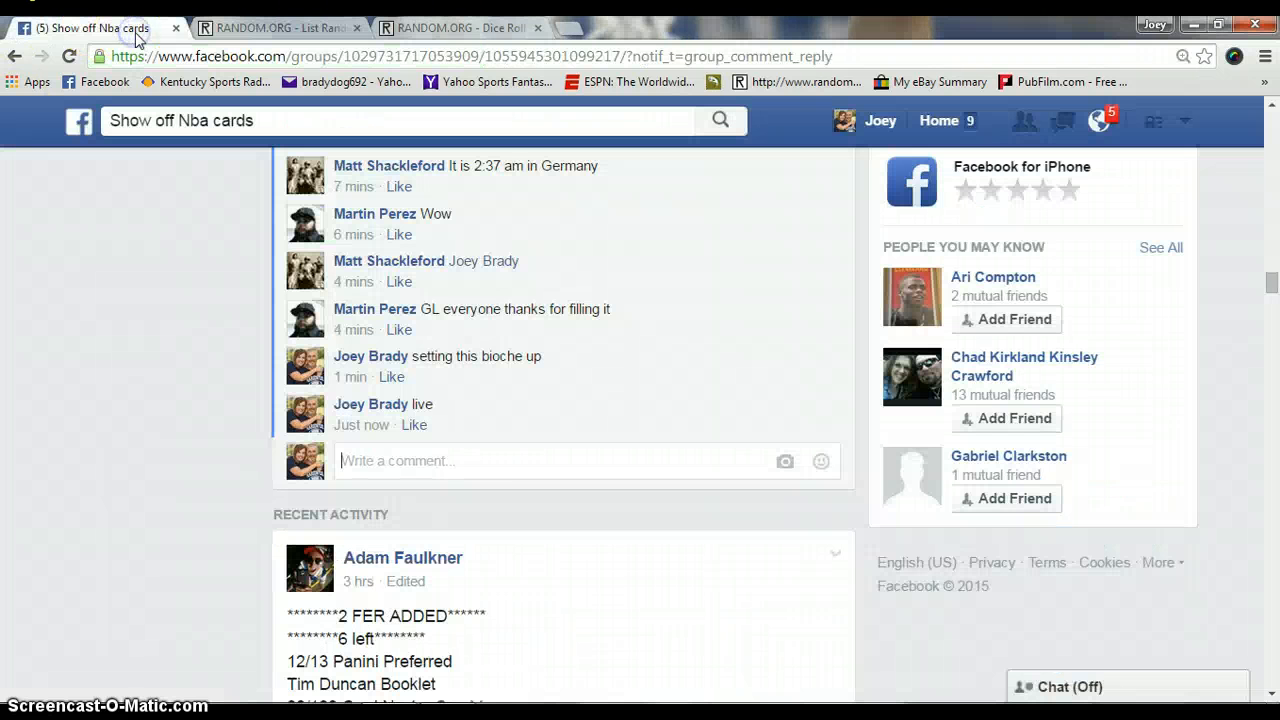
type("don")
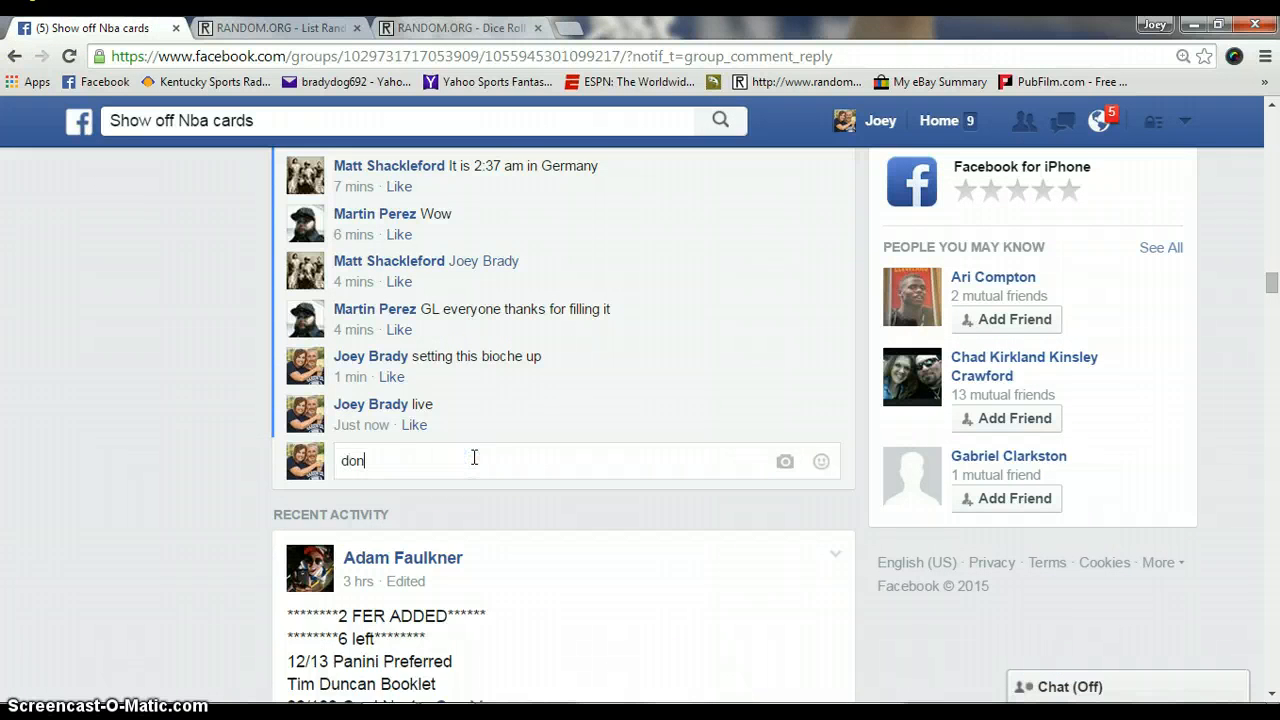
key("Return")
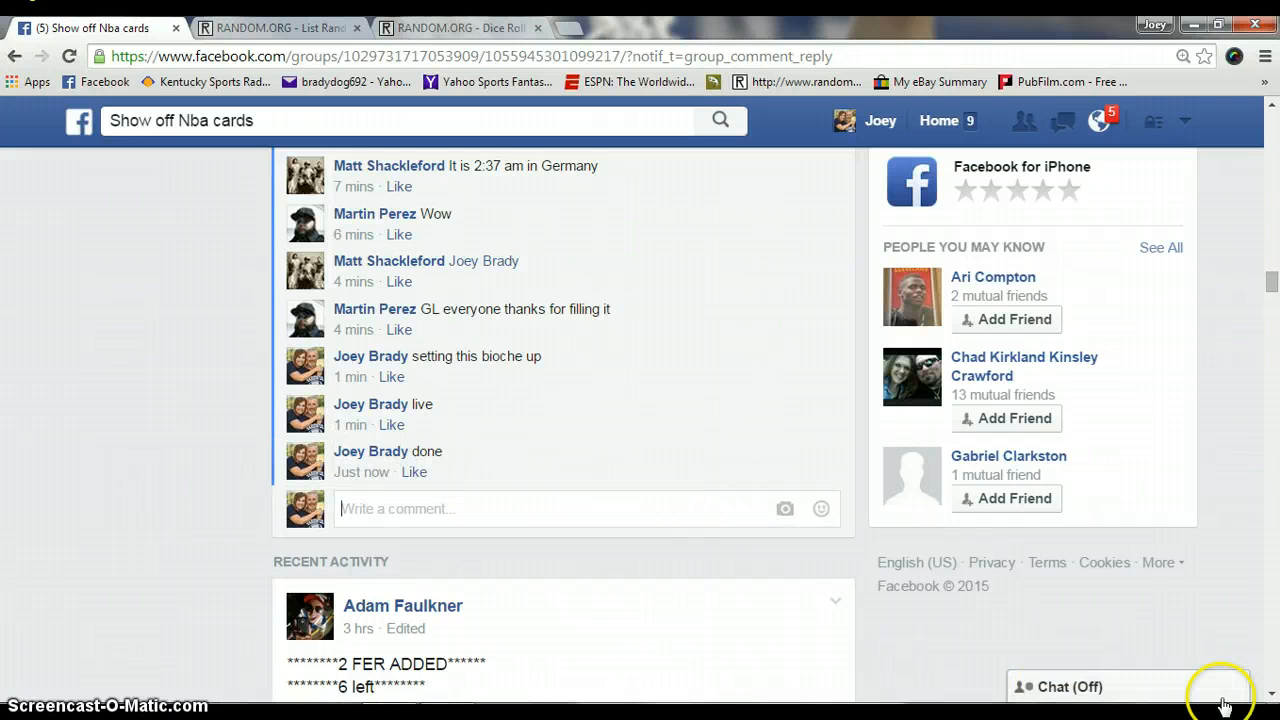
left_click(1222, 696)
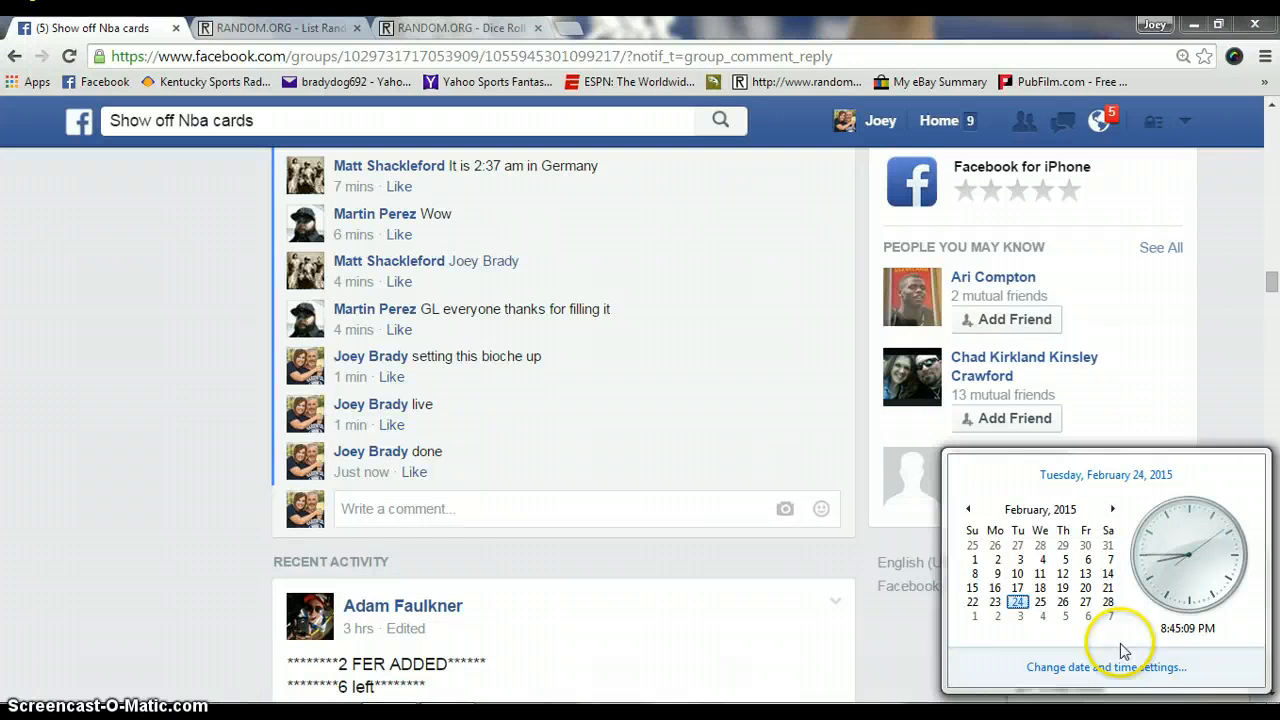
mouse_move(360, 472)
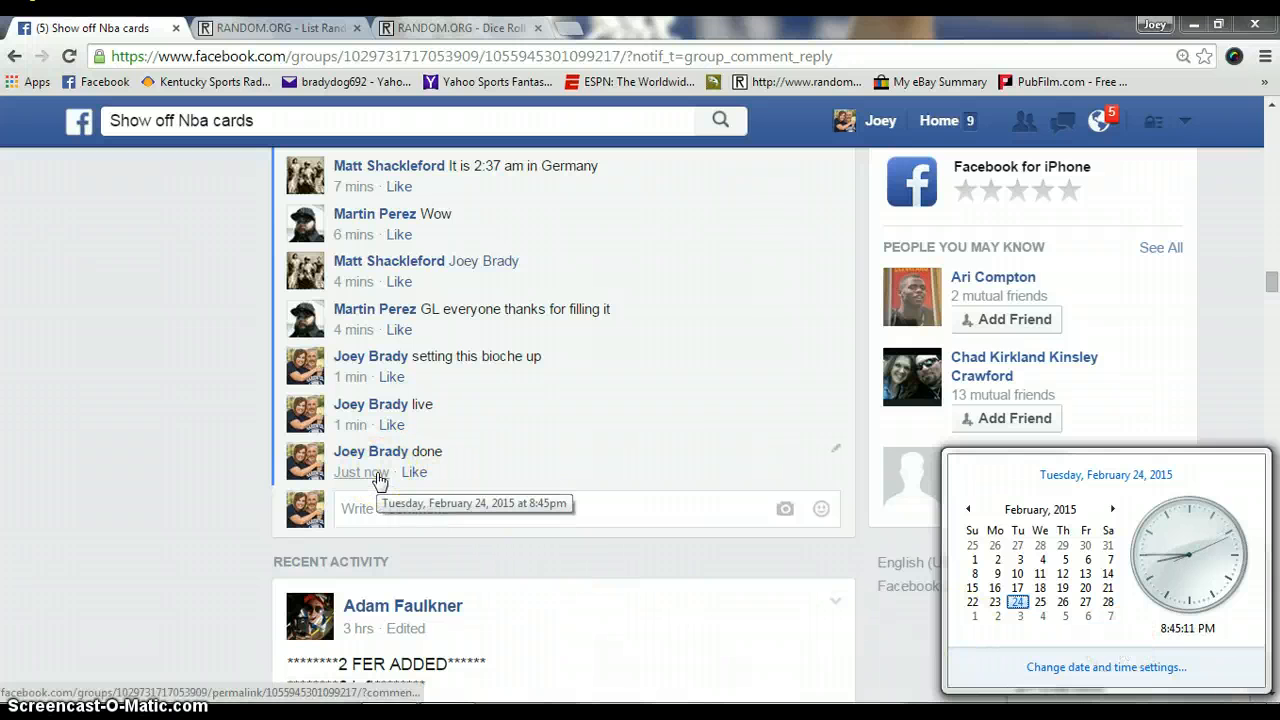